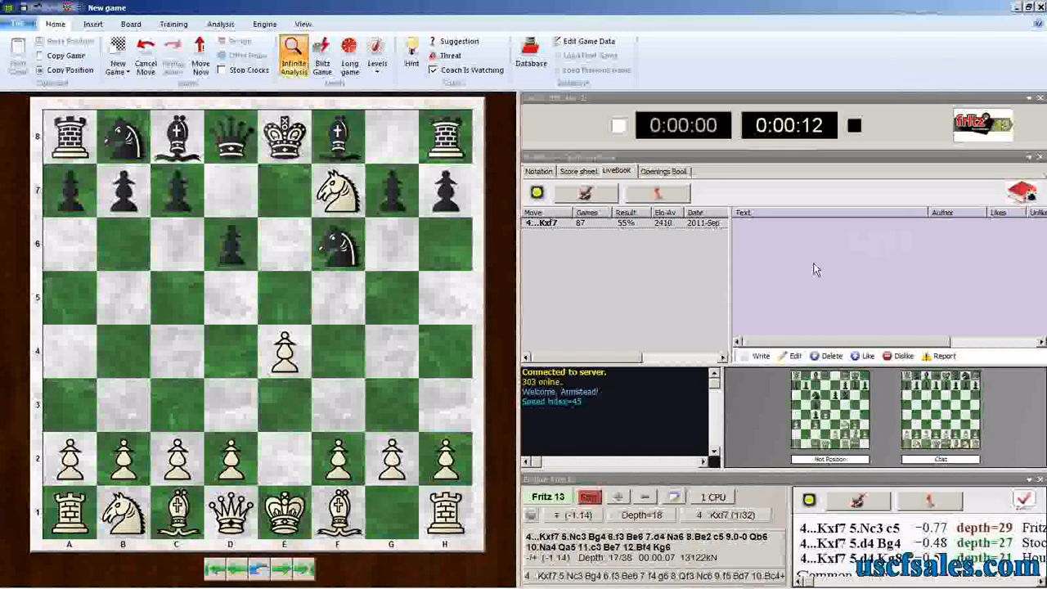
pyautogui.moveTo(867, 277)
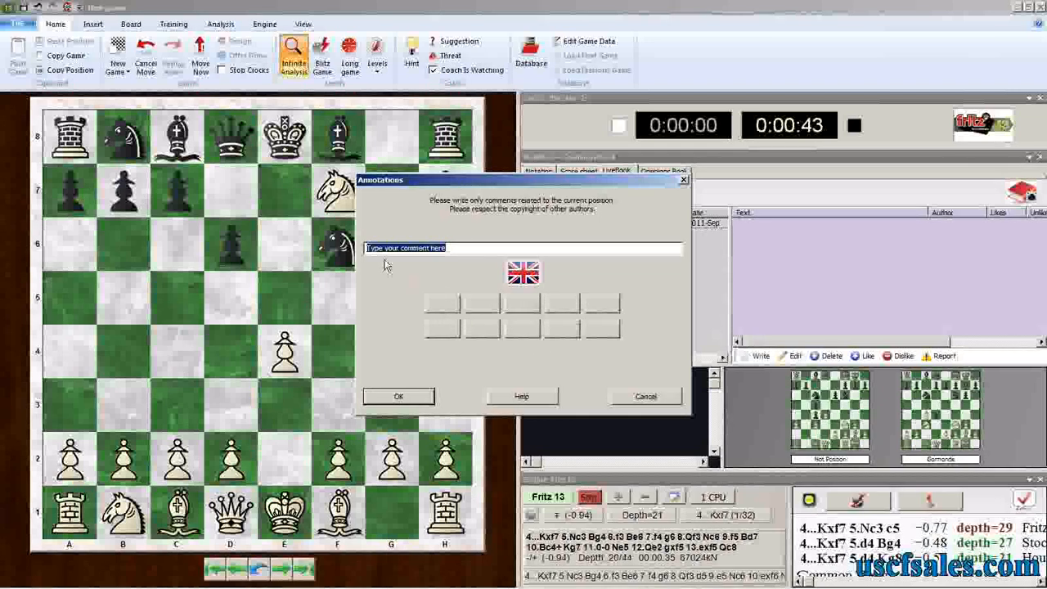
pyautogui.moveTo(478, 256)
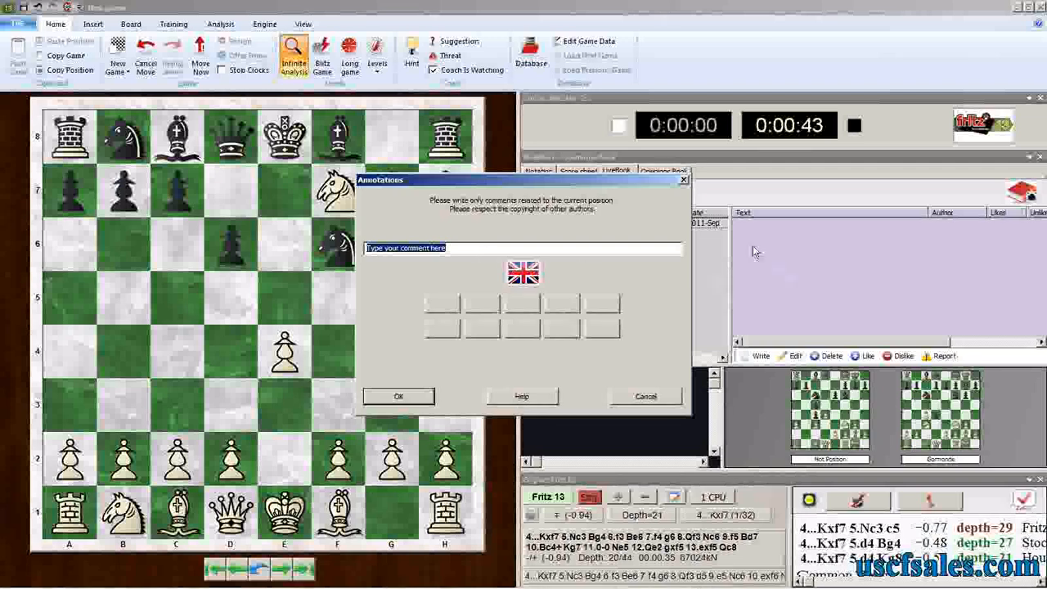
pyautogui.moveTo(791, 296)
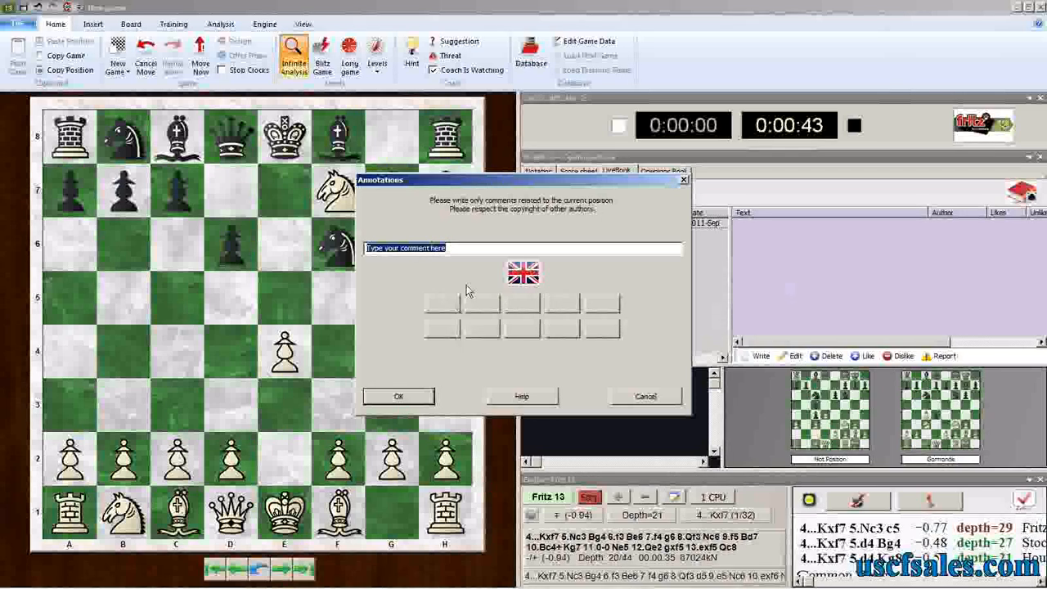
pyautogui.moveTo(571, 342)
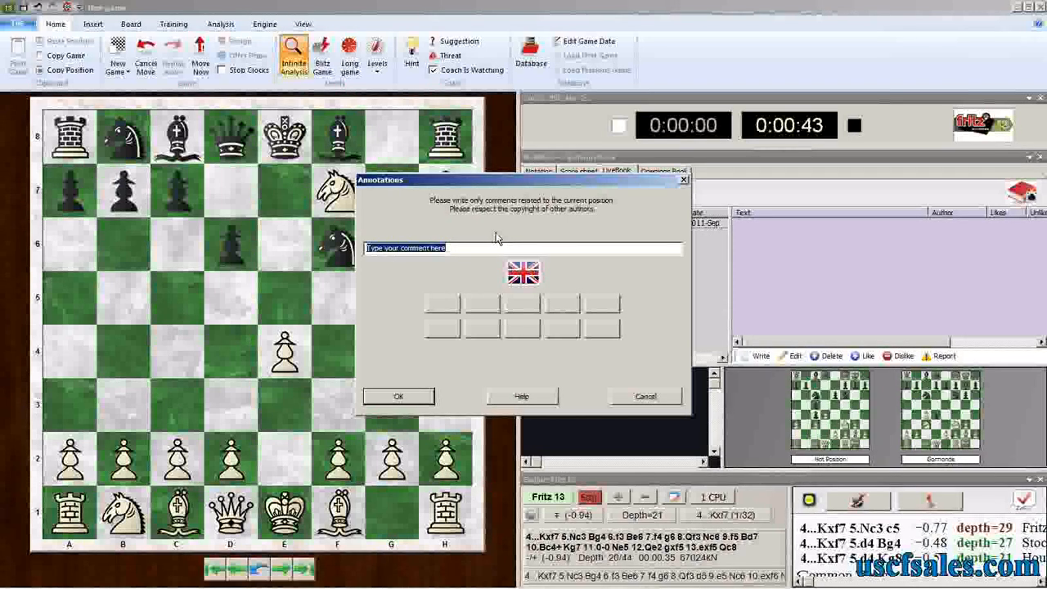
# Step: Enter 'Cochrane Gambit - White gives up a Knight for two pawns and the attack.' as the comment
pyautogui.write('Cochrane Gambit - White gives up a Knight for two pawns and the attack.')
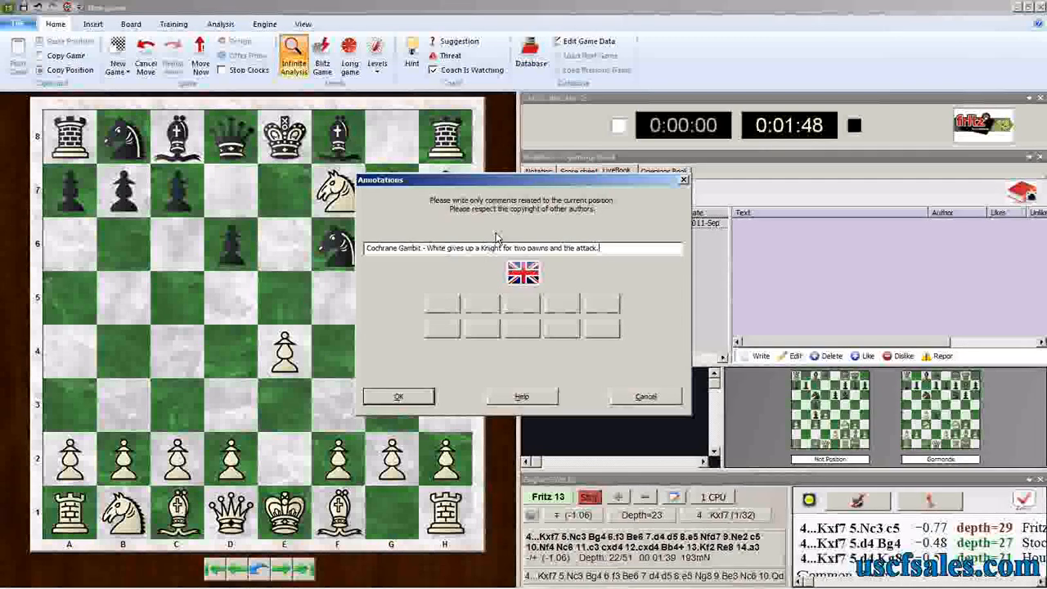
pyautogui.moveTo(650, 278)
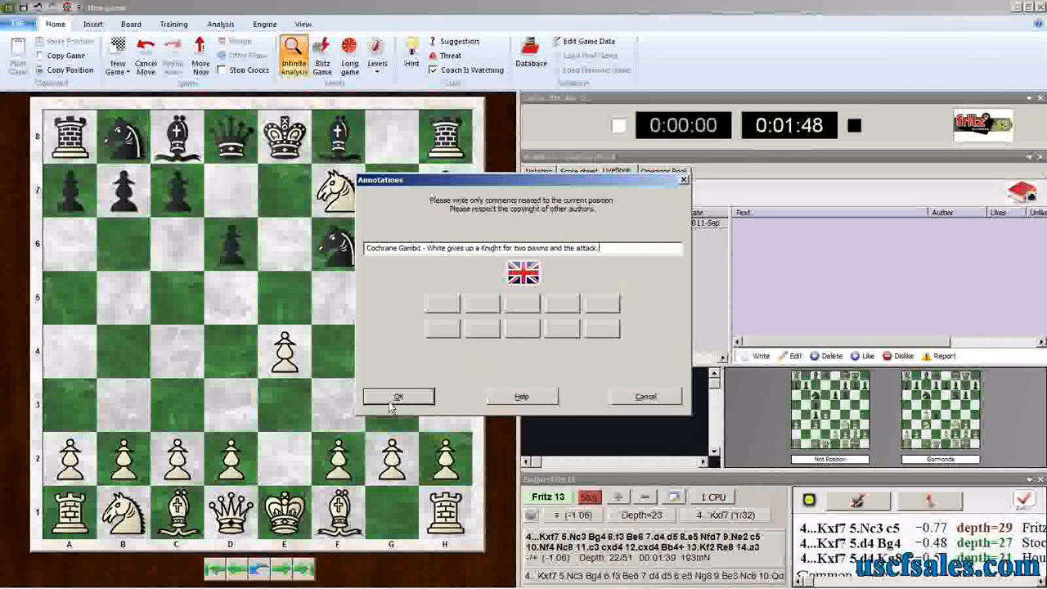
pyautogui.moveTo(671, 354)
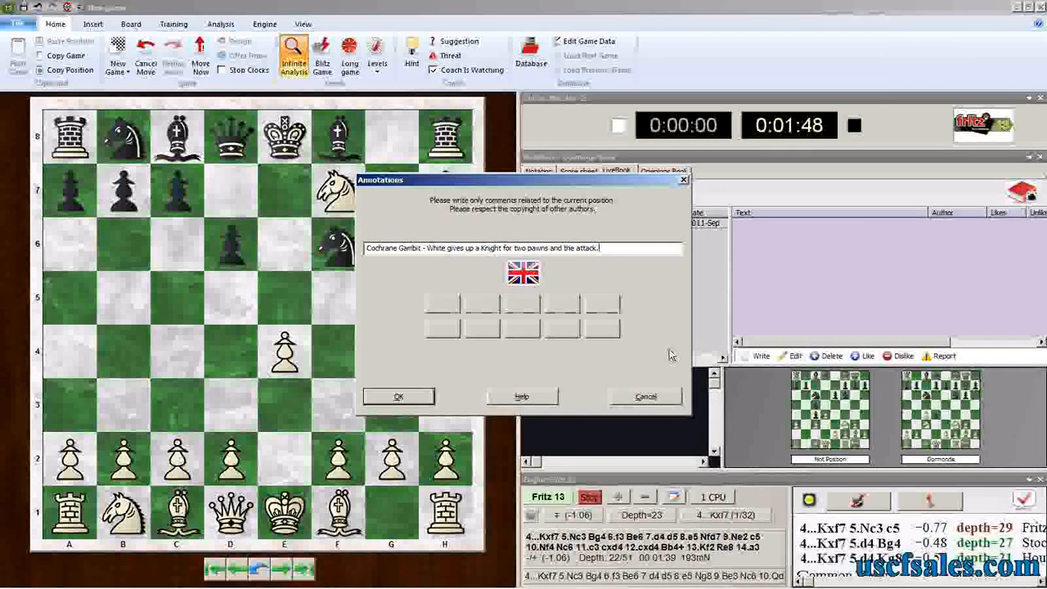
# Step: Submit the Cochrane Gambit comment to the LiveBook for 4...Kxf7
pyautogui.click(398, 395)
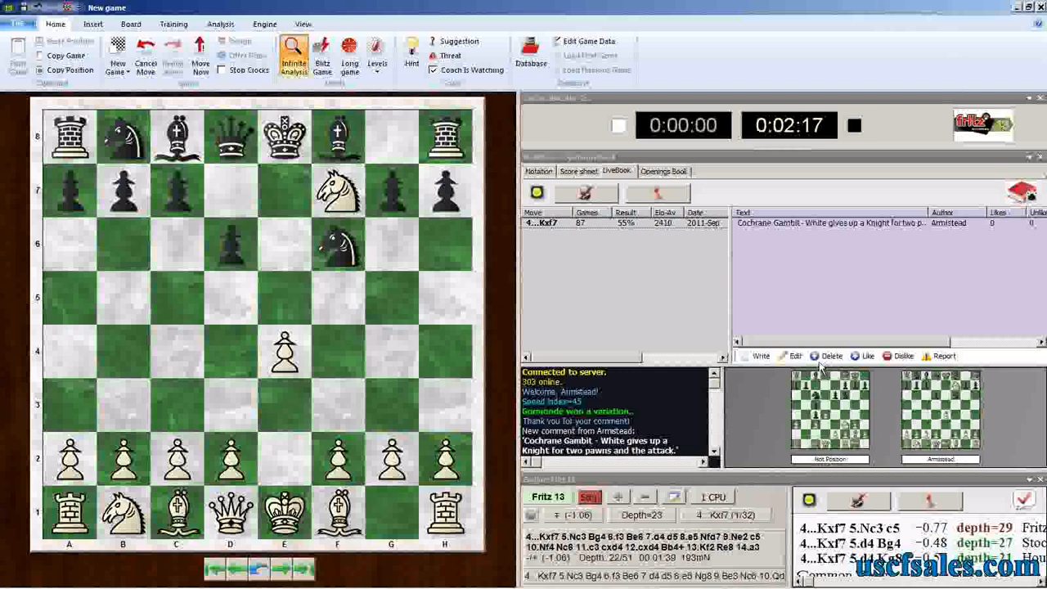
pyautogui.moveTo(818, 368)
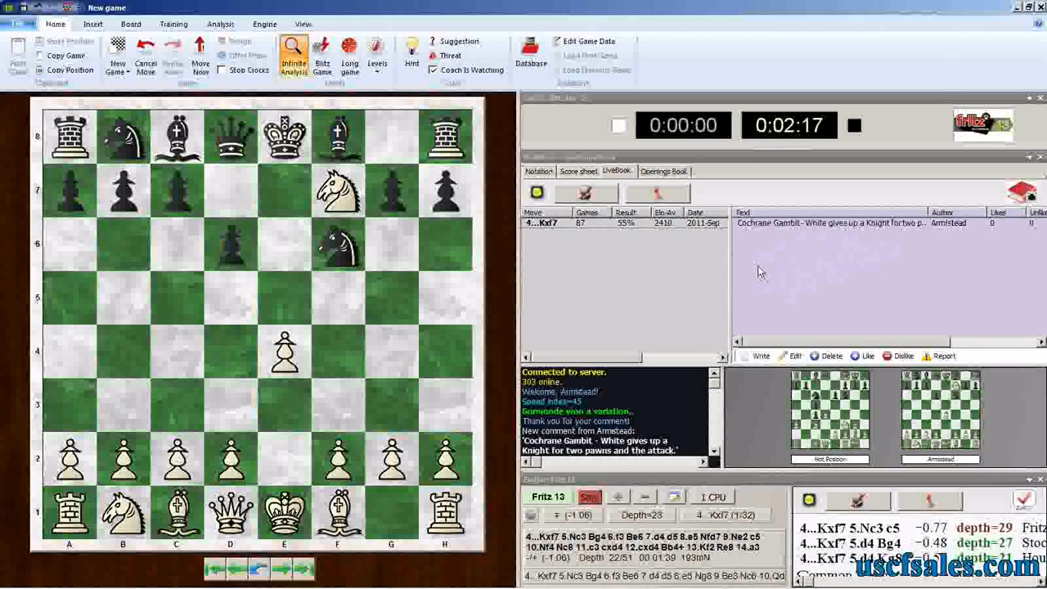
pyautogui.moveTo(814, 318)
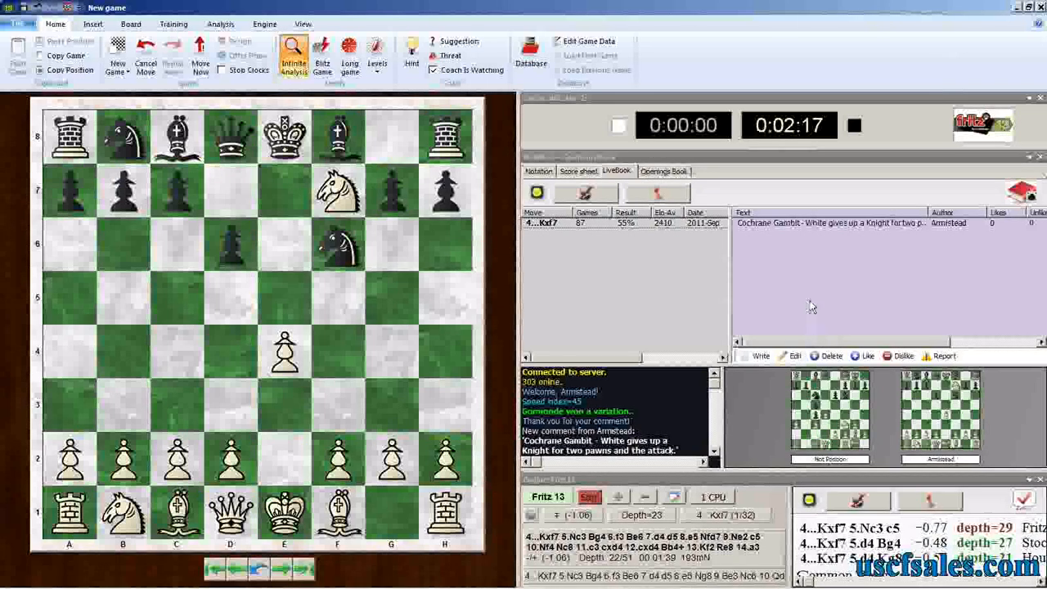
pyautogui.moveTo(769, 263)
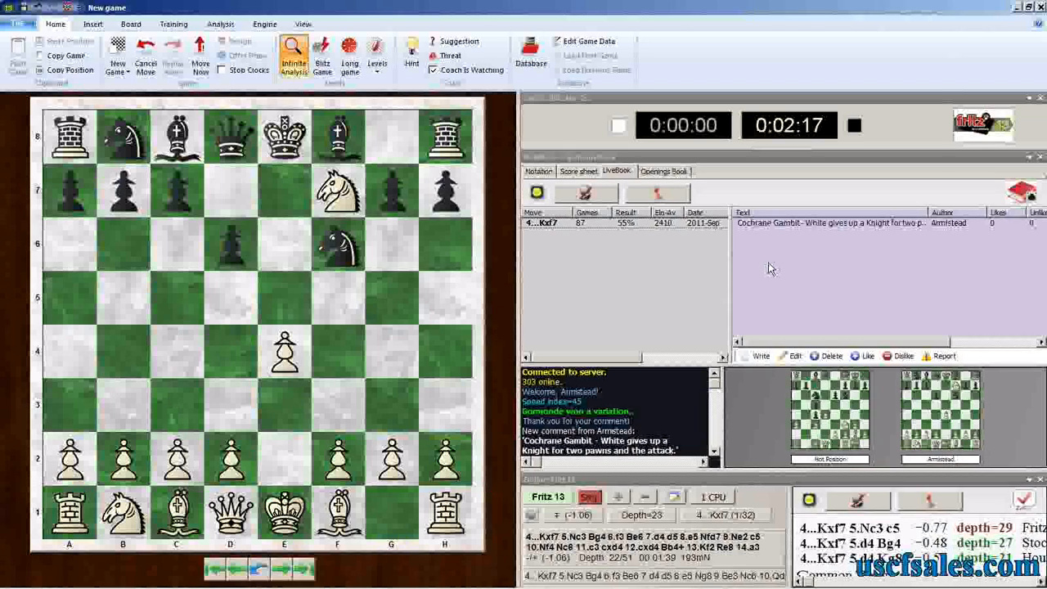
pyautogui.moveTo(895, 342)
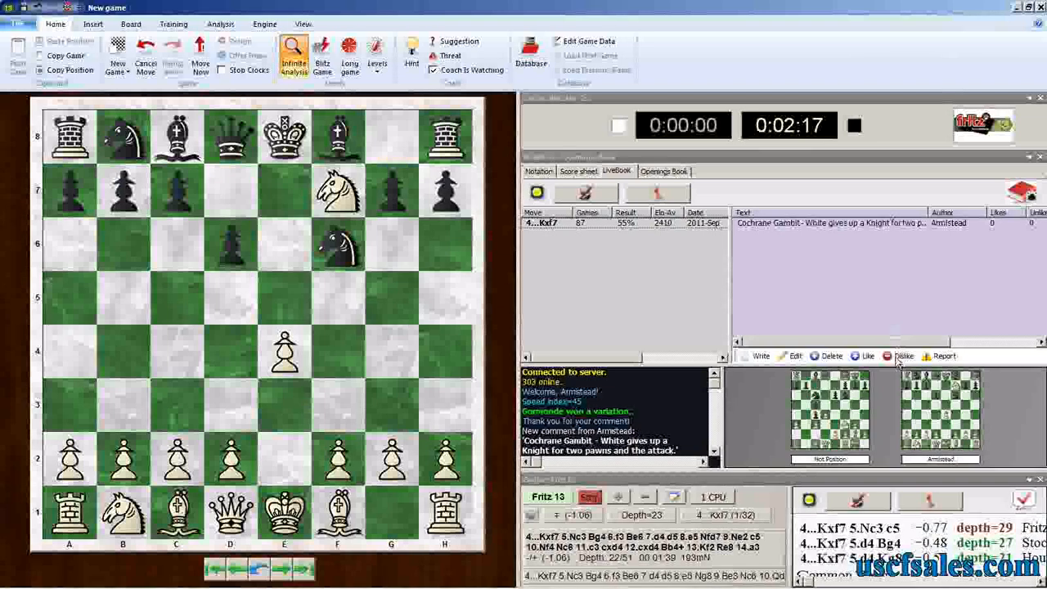
pyautogui.moveTo(776, 294)
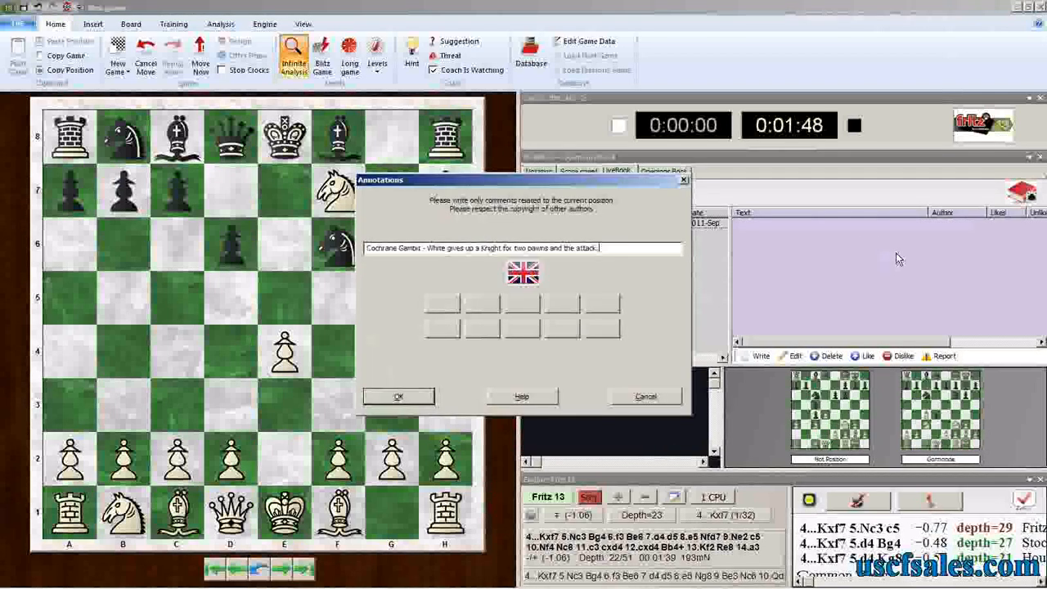
# Step: Confirm the Cochrane Gambit annotation with OK, posting it under Armstead
pyautogui.click(398, 397)
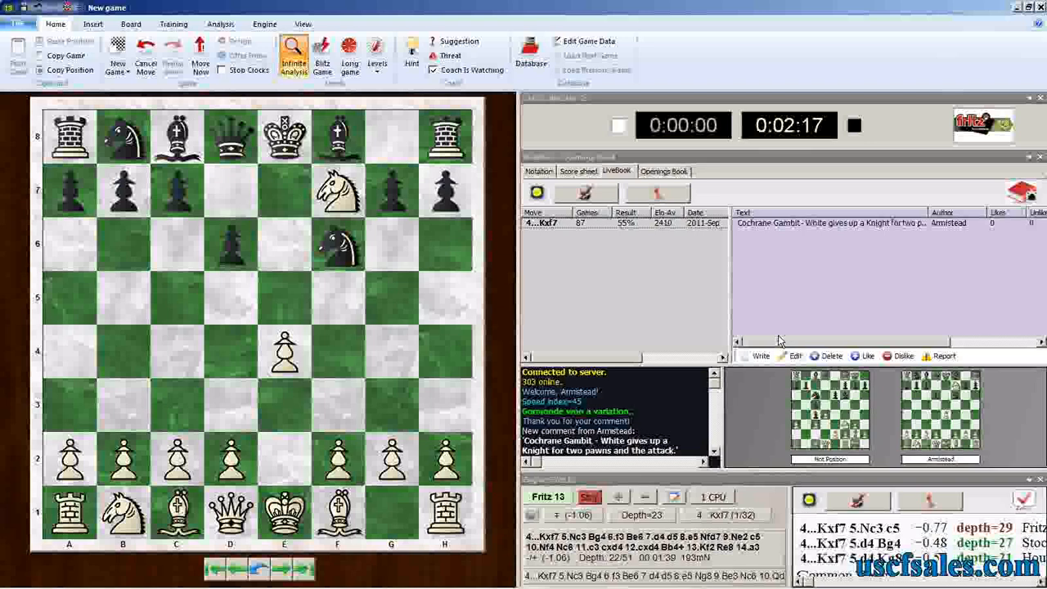
# Step: Open Lists of Honour from the Engine tab to show users ranked by likes
pyautogui.click(264, 23)
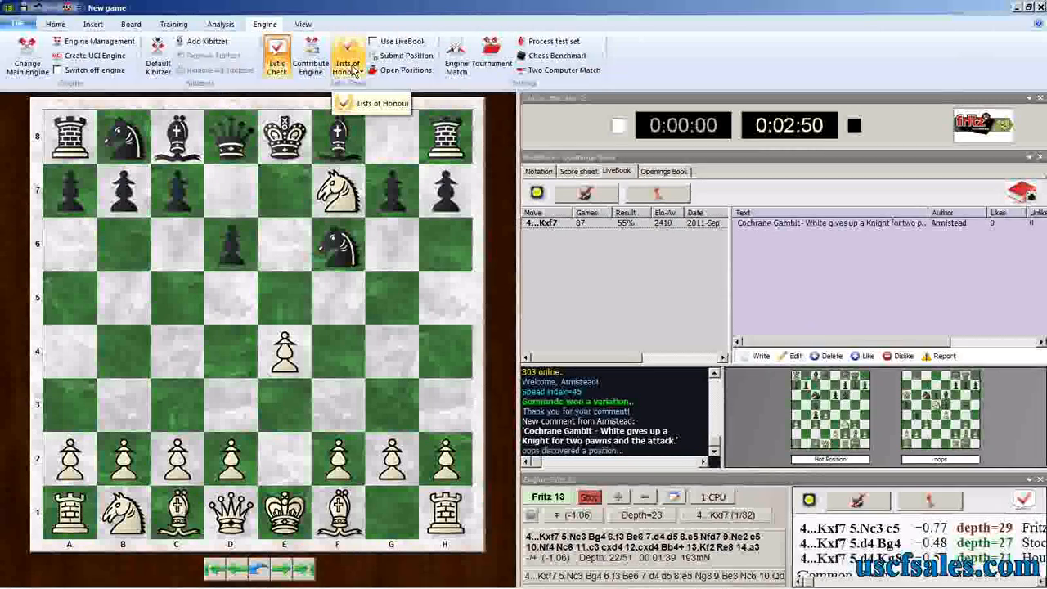
pyautogui.click(347, 56)
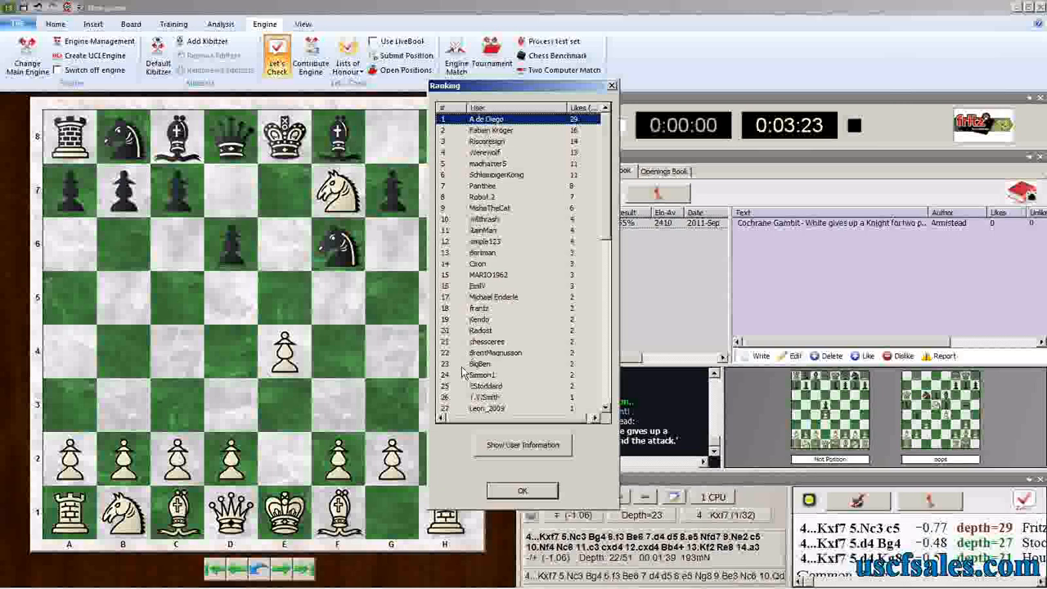
pyautogui.moveTo(540, 356)
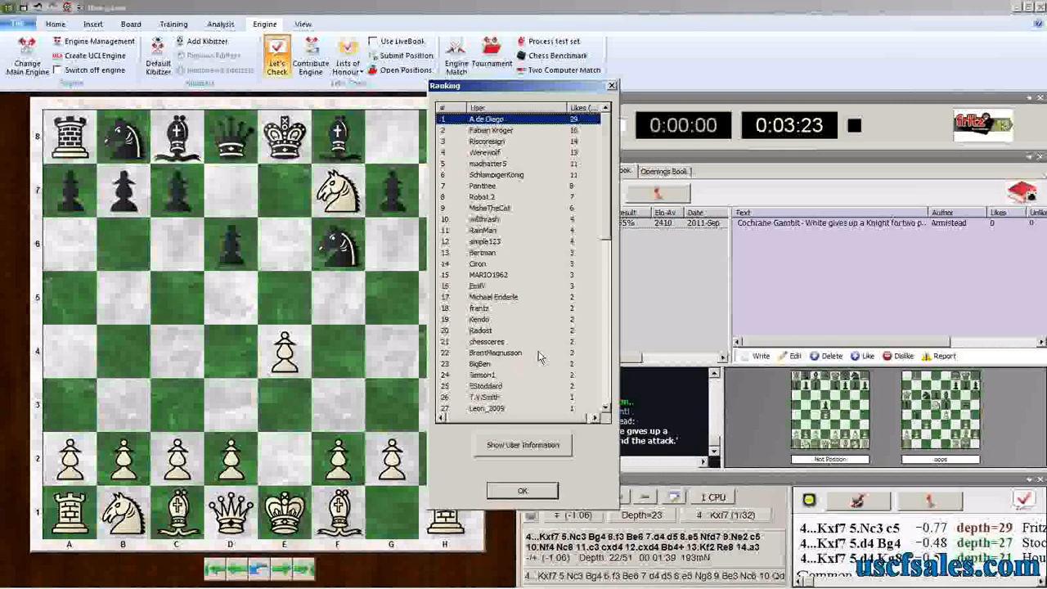